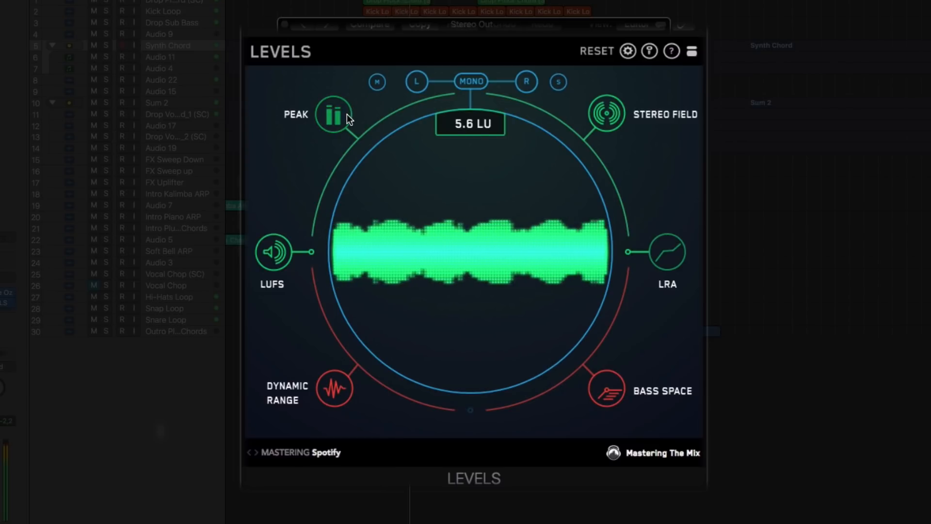
Step: Switch LEVELS to the LUFS view, reading about -8.6 short-term and -8.8 integrated
{"action": "left_click", "coordinate": [273, 252]}
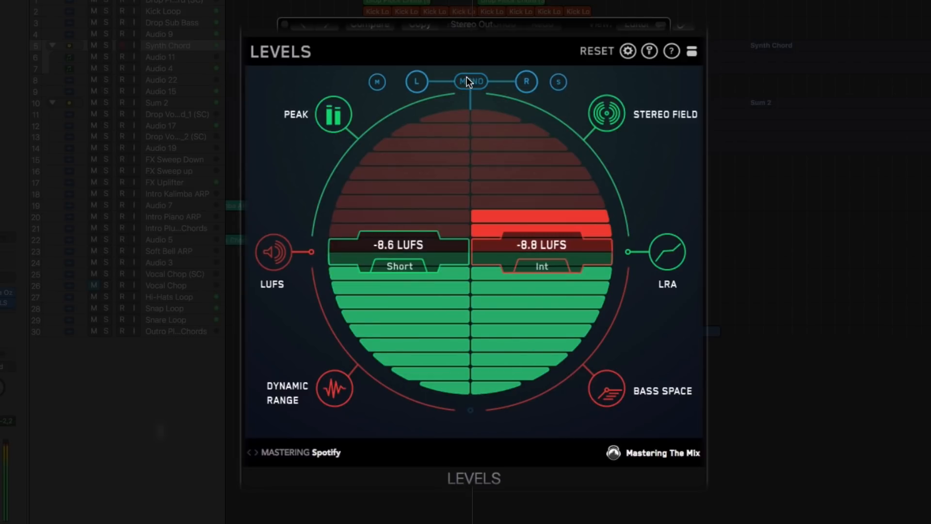
{"action": "left_click", "coordinate": [470, 82]}
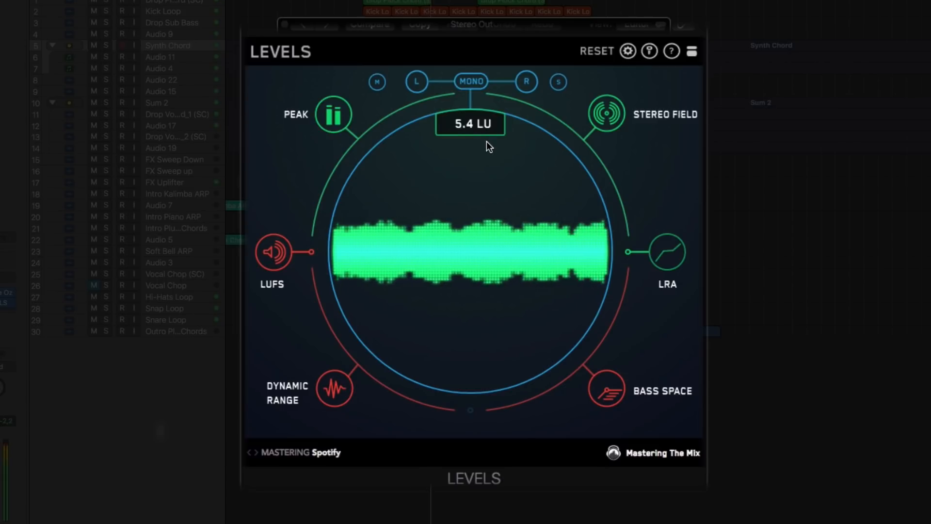
{"action": "mouse_move", "coordinate": [486, 165]}
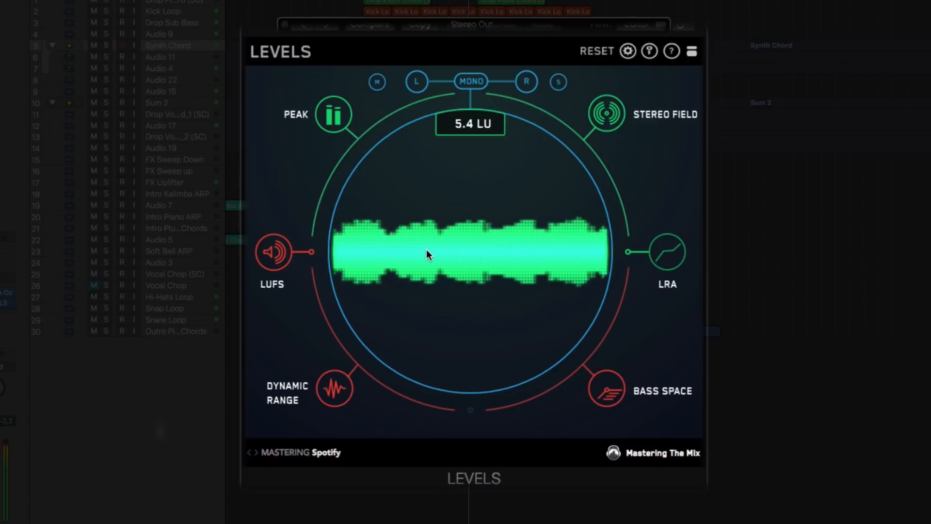
Step: Bring the iZotope Ozone 7 insert on the Stereo Out to the front, showing its Dynamics module
{"action": "left_click", "coordinate": [335, 388]}
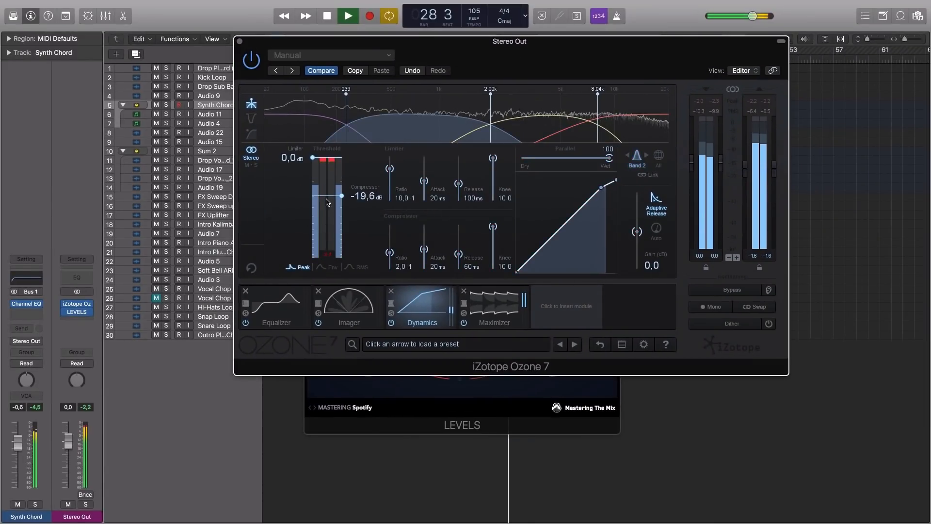
Step: Raise the compressor threshold, then raise the Maximizer threshold to about -7.9 dB for lighter limiting
{"action": "left_click_drag", "start_coordinate": [326, 201], "coordinate": [326, 196]}
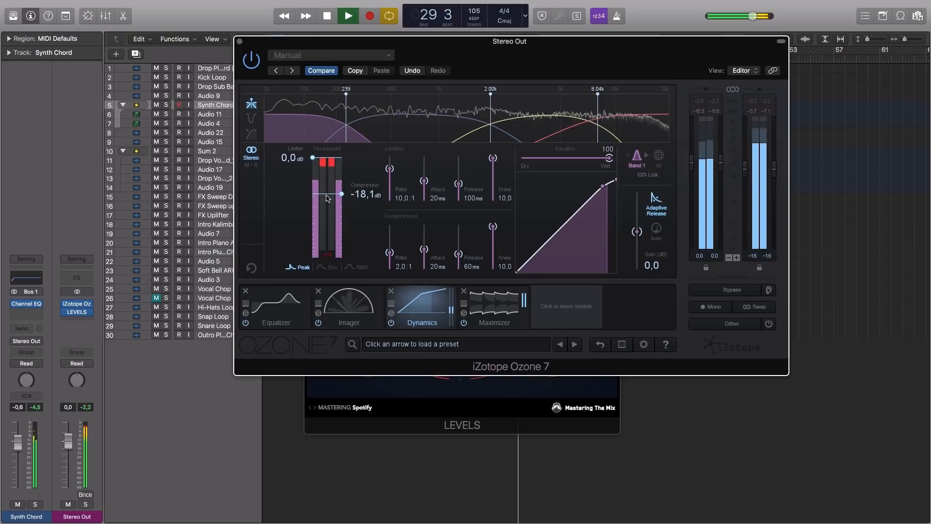
{"action": "left_click", "coordinate": [494, 305]}
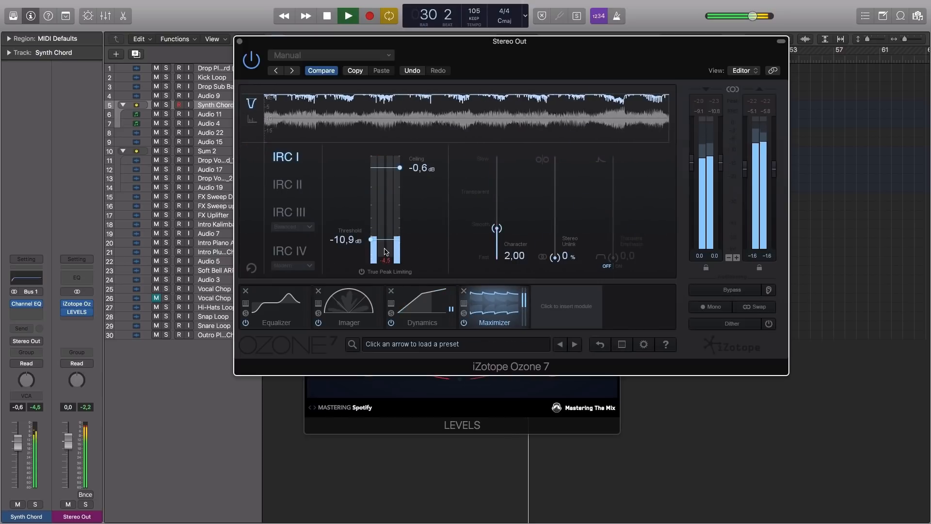
{"action": "left_click_drag", "start_coordinate": [371, 252], "coordinate": [371, 227]}
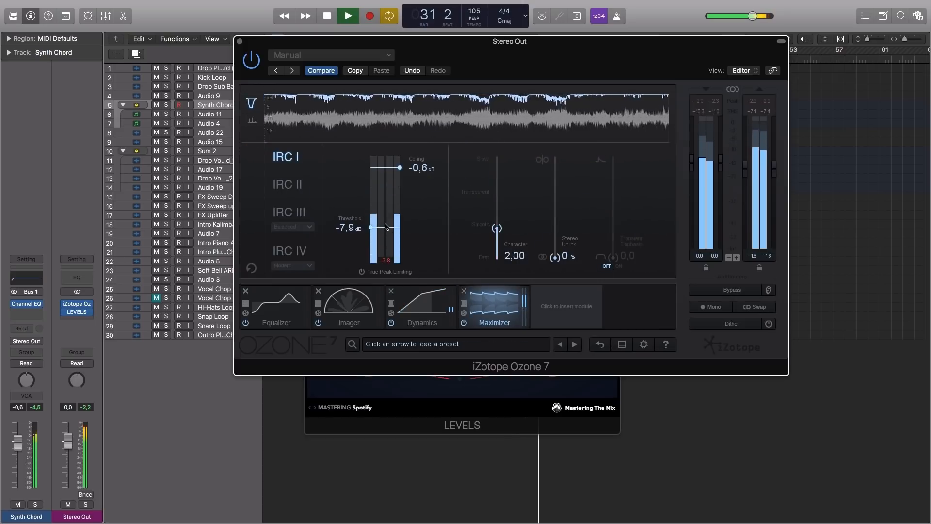
{"action": "left_click_drag", "start_coordinate": [372, 227], "coordinate": [371, 223]}
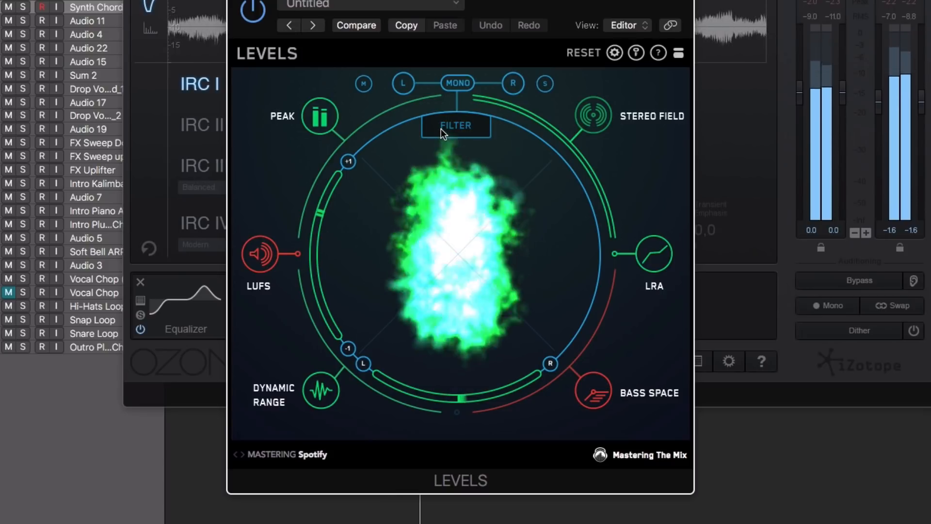
Step: Enable the Stereo Field frequency filter and narrow its range to the low end of the mix
{"action": "left_click", "coordinate": [456, 125]}
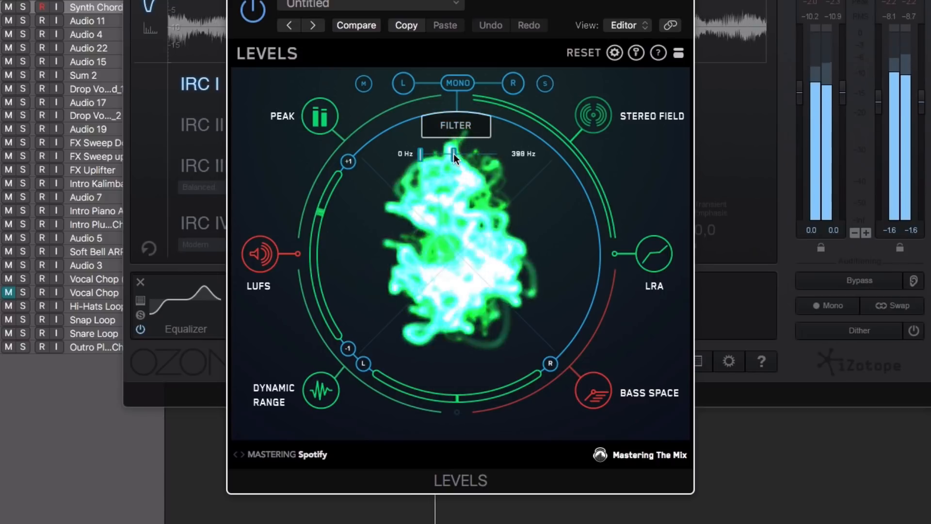
{"action": "left_click_drag", "start_coordinate": [454, 154], "coordinate": [470, 155]}
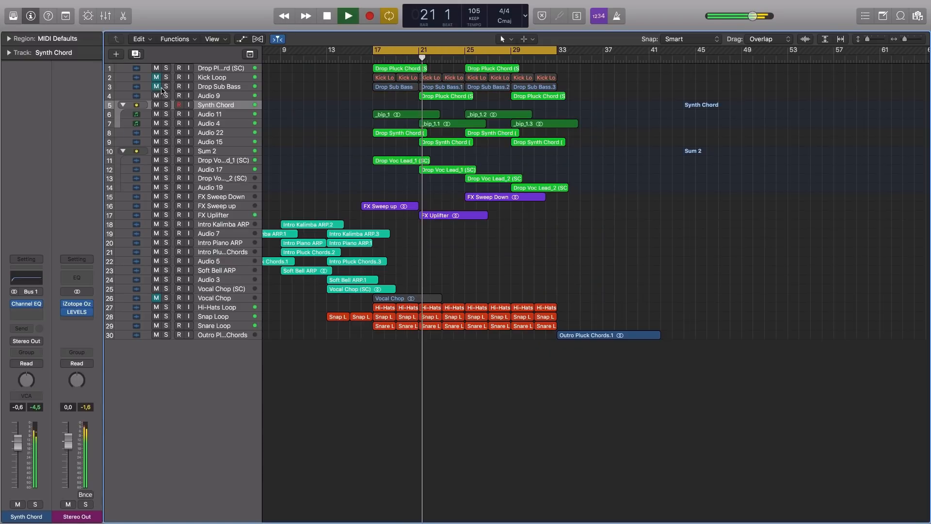
Step: Toggle mute on the Drop Sub Bass track in the arrangement
{"action": "left_click", "coordinate": [76, 308]}
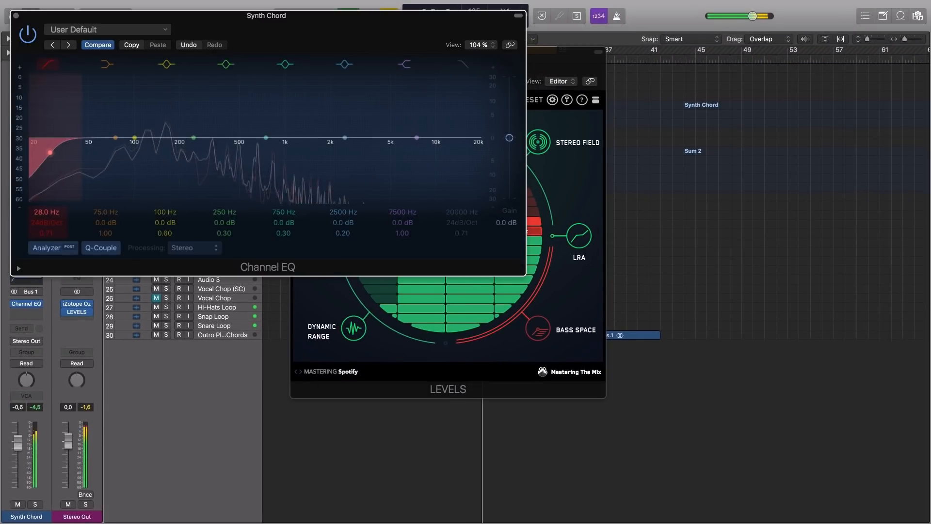
Step: Move the Synth Chord Channel EQ low-cut point to around 28 Hz
{"action": "left_click_drag", "start_coordinate": [50, 153], "coordinate": [187, 153]}
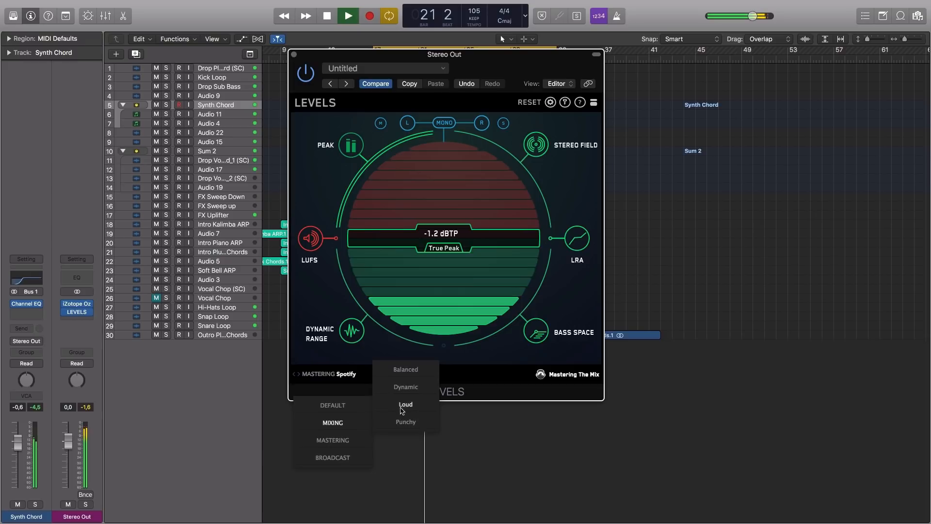
Step: Dismiss the reference profile list and switch LEVELS to the dynamic range meter, reading 9.7 DR
{"action": "left_click", "coordinate": [332, 440]}
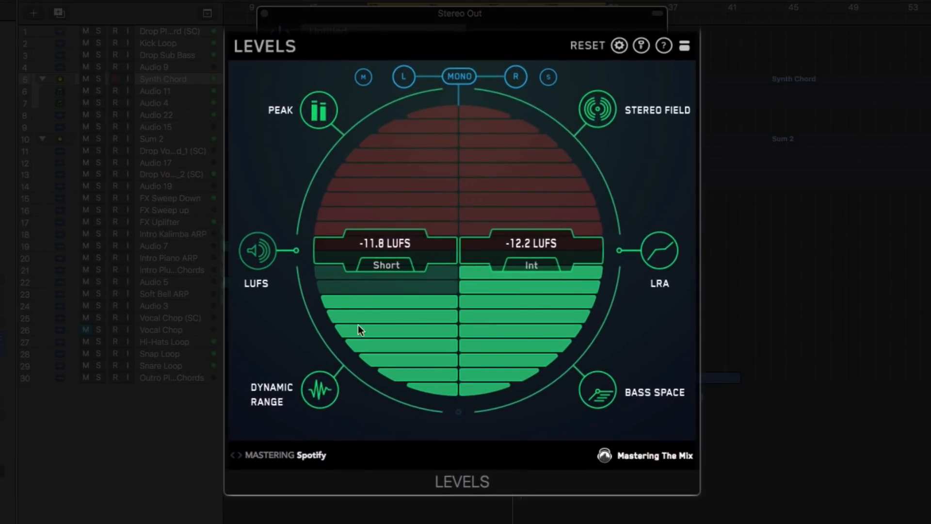
{"action": "left_click", "coordinate": [320, 390]}
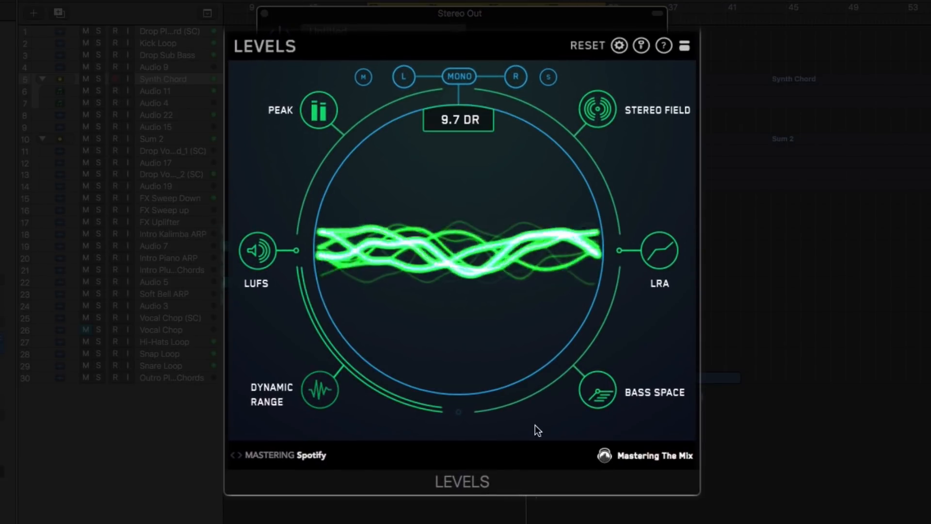